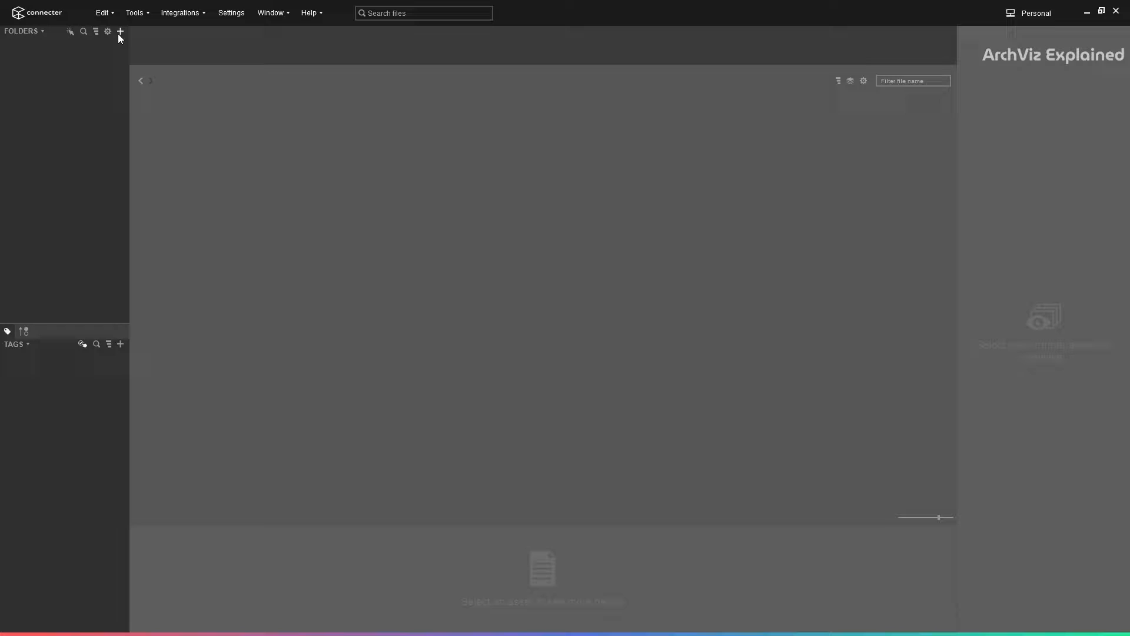
# - Add the Connecter Materials Tutorial folder to the library and view its assets
pyautogui.click(120, 31)
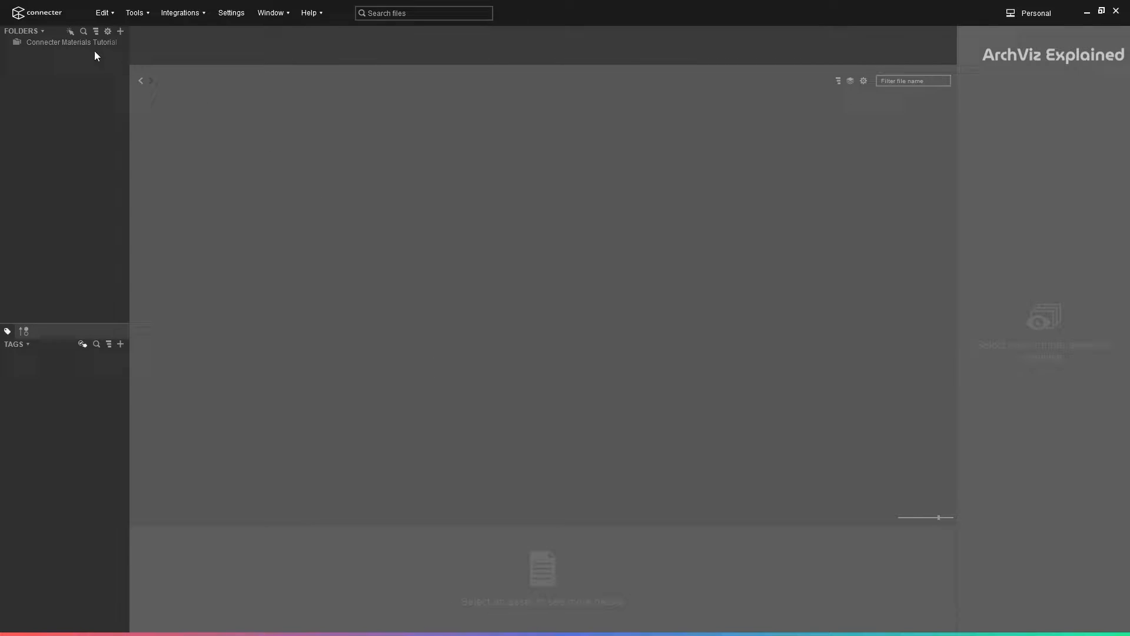
pyautogui.click(64, 42)
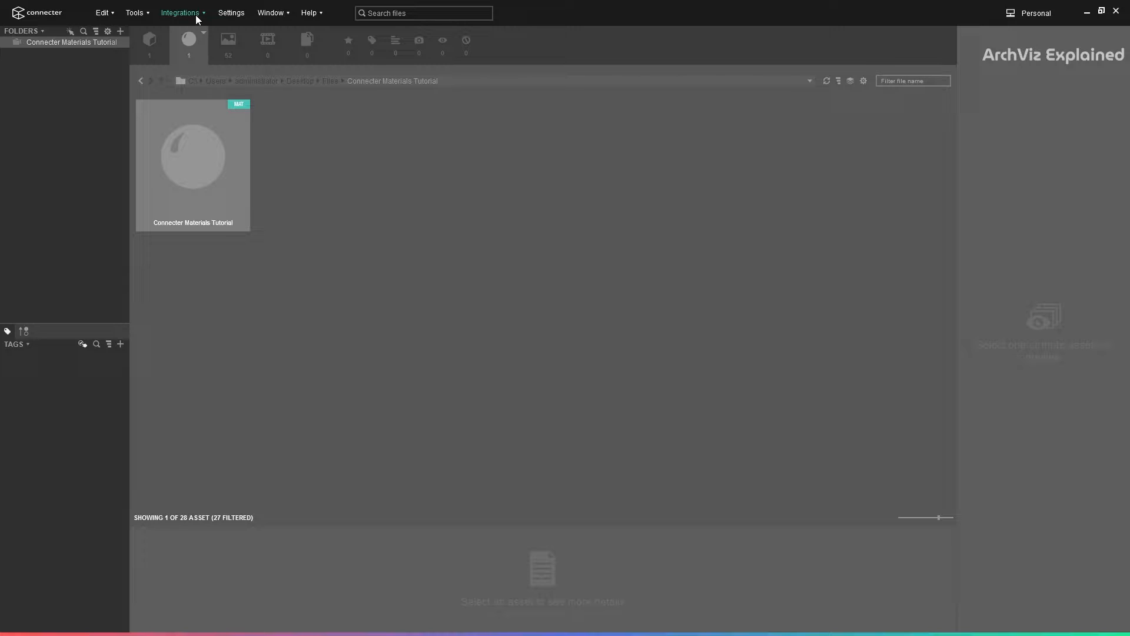
# - Auto-set up the dedicated 3ds Max integration targeting 3ds Max 2023
pyautogui.click(179, 13)
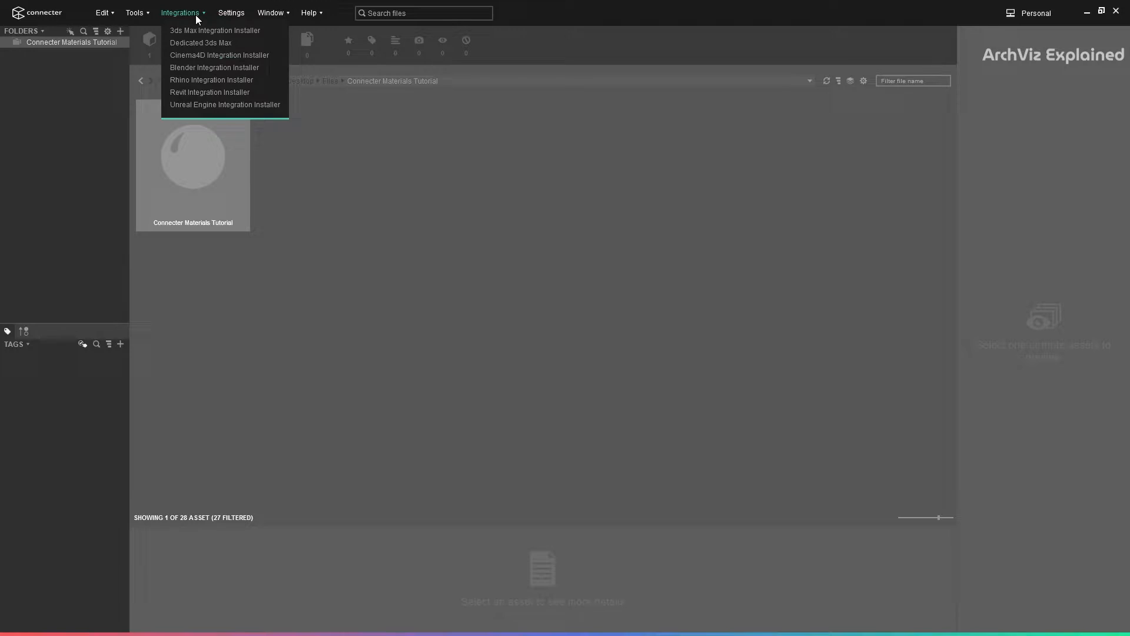
pyautogui.click(200, 43)
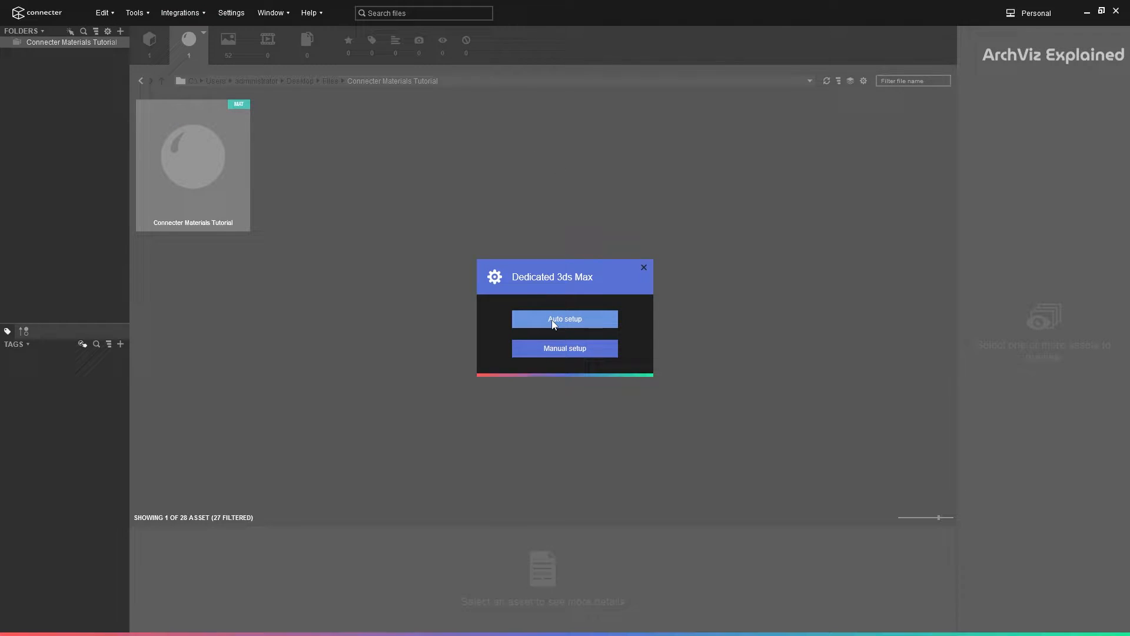
pyautogui.click(565, 319)
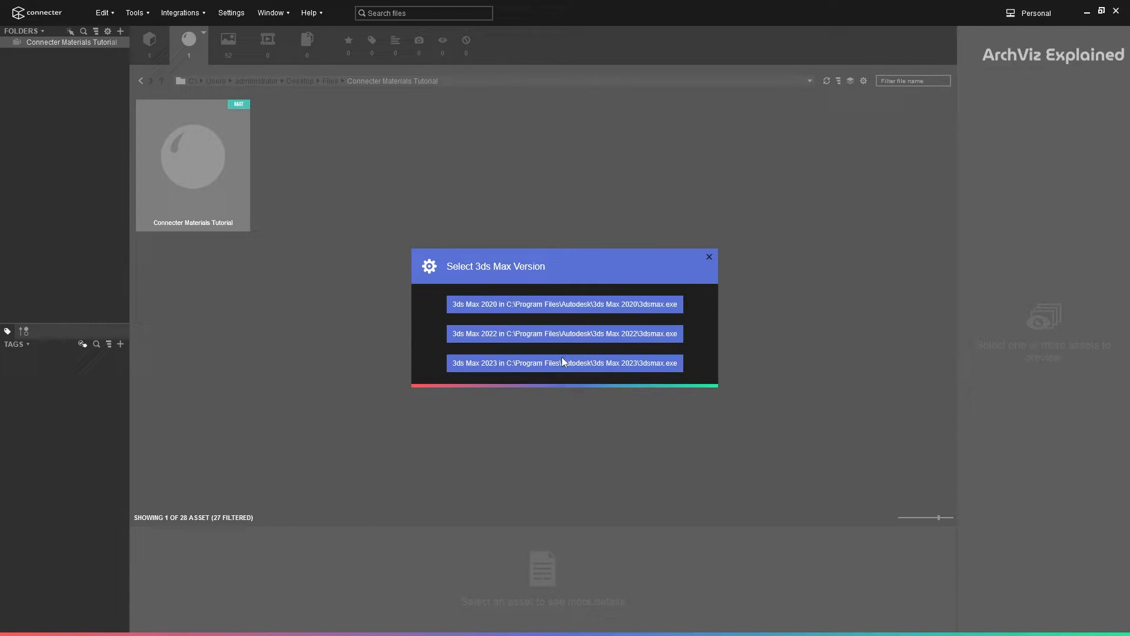
pyautogui.moveTo(565, 368)
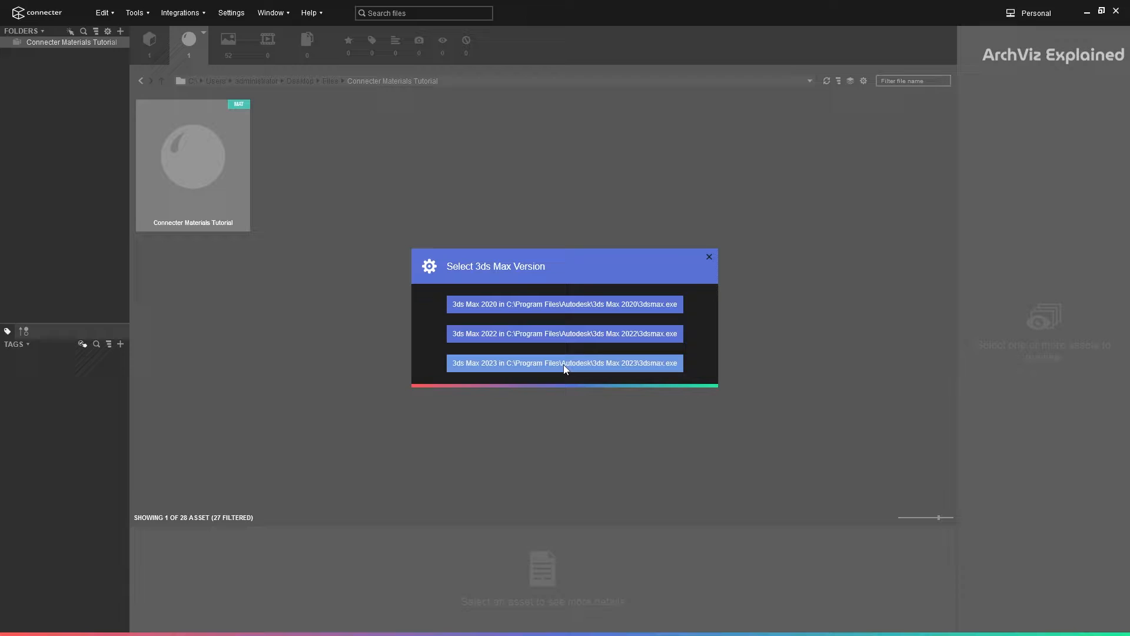
pyautogui.click(565, 362)
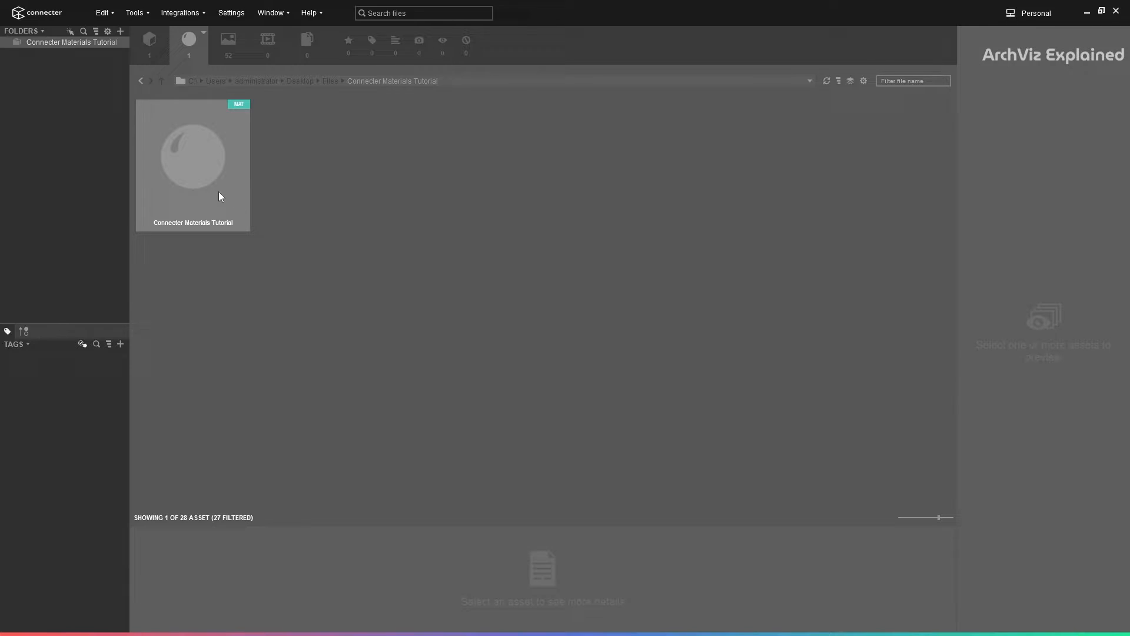
# - Open the Connecter Materials Tutorial asset to list its individual materials
pyautogui.click(193, 157)
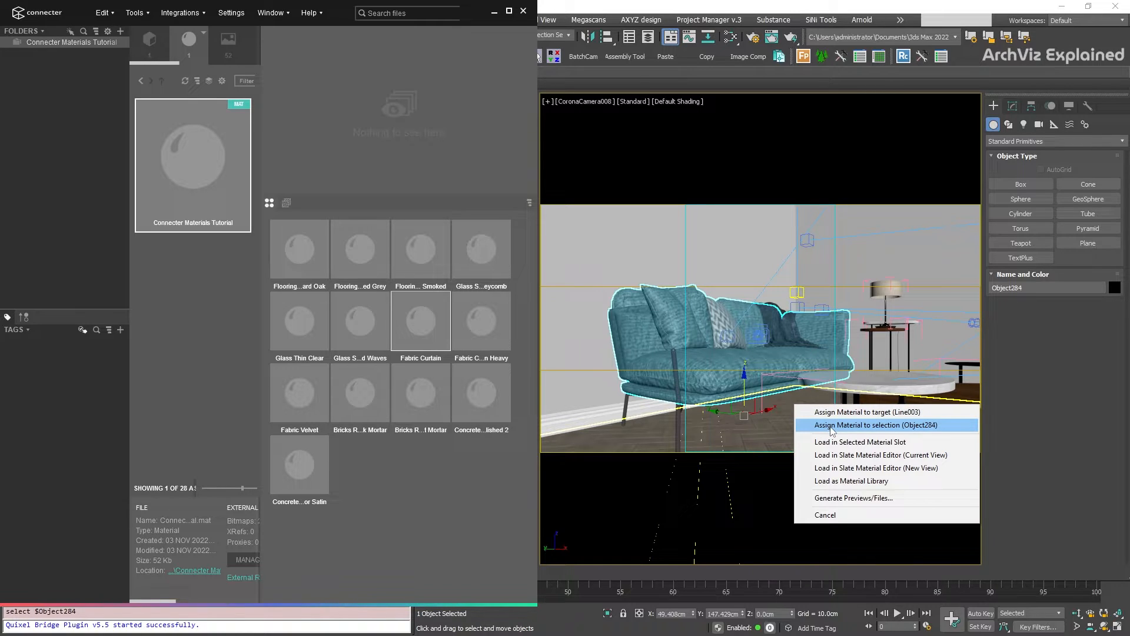
# - Assign the dropped material to the selected sofa and brick to the back wall
pyautogui.click(870, 424)
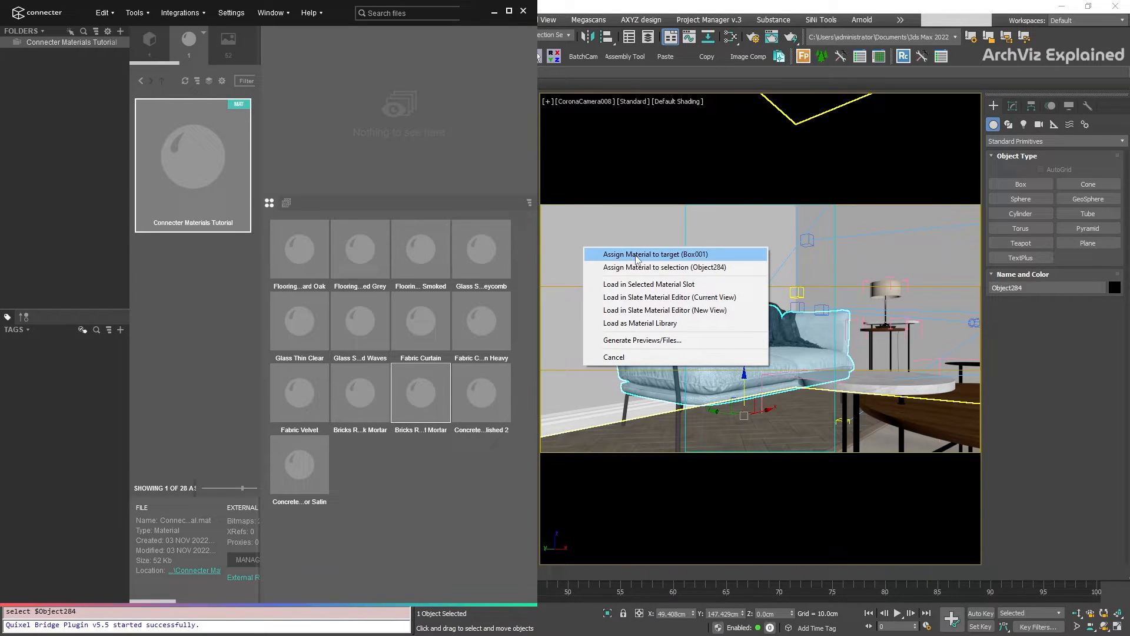
pyautogui.click(655, 254)
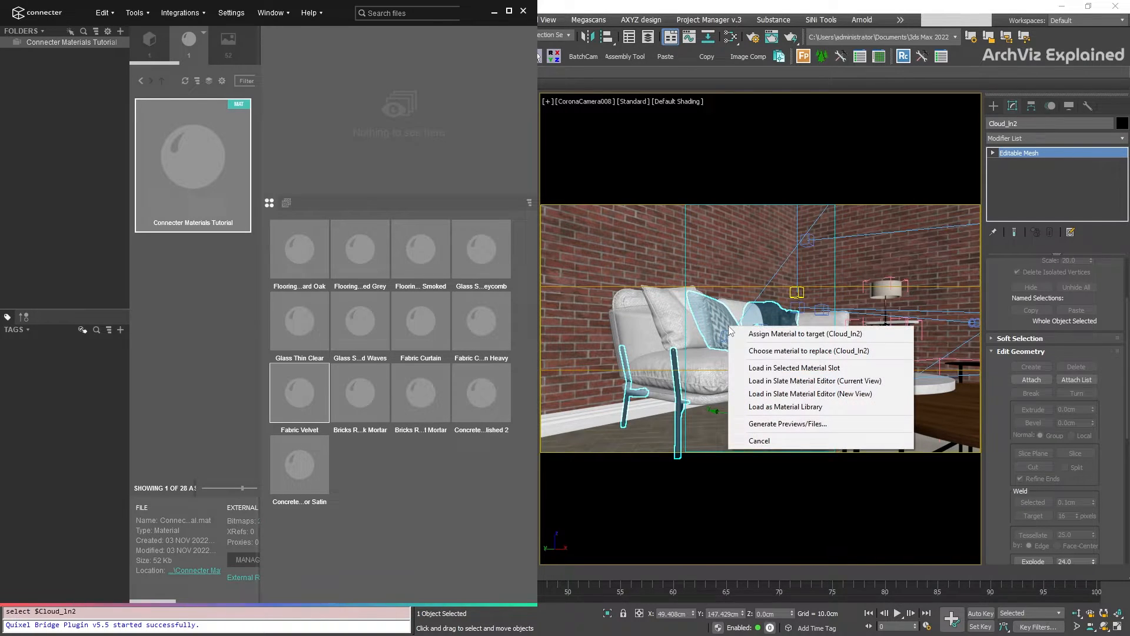
# - Replace the cushion's patterned material with Fabric Velvet
pyautogui.click(808, 350)
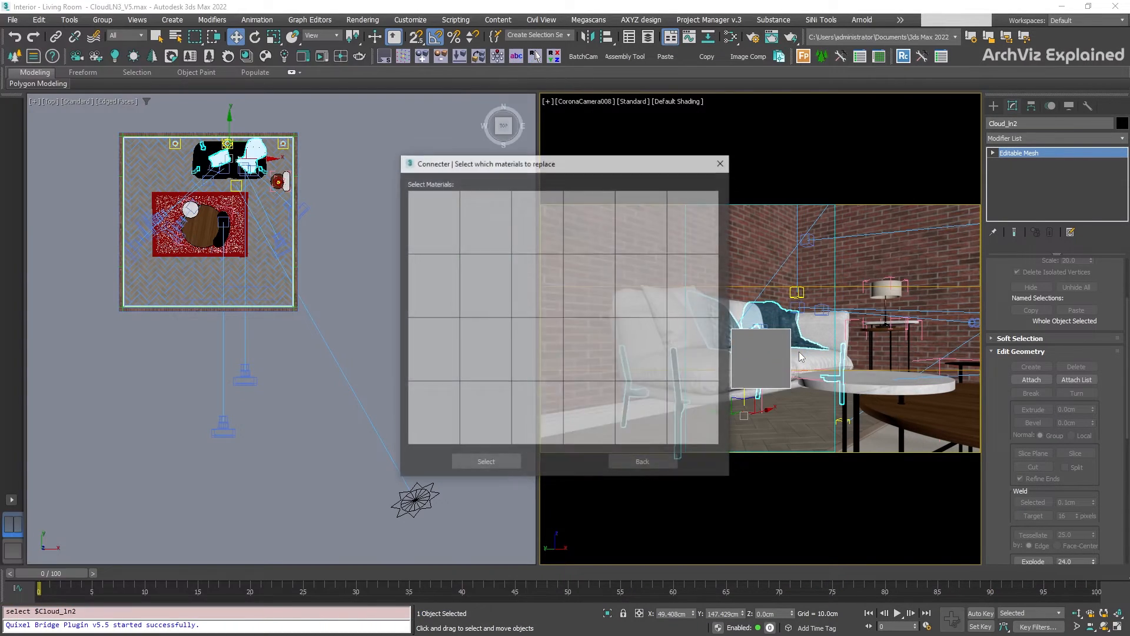
pyautogui.click(485, 462)
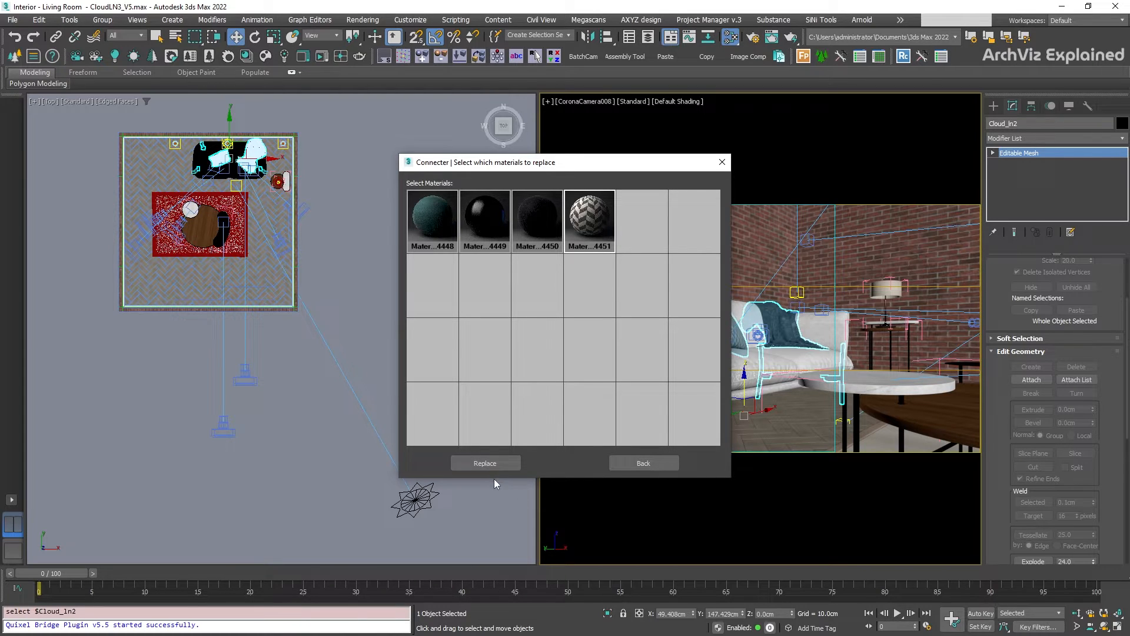
pyautogui.click(485, 463)
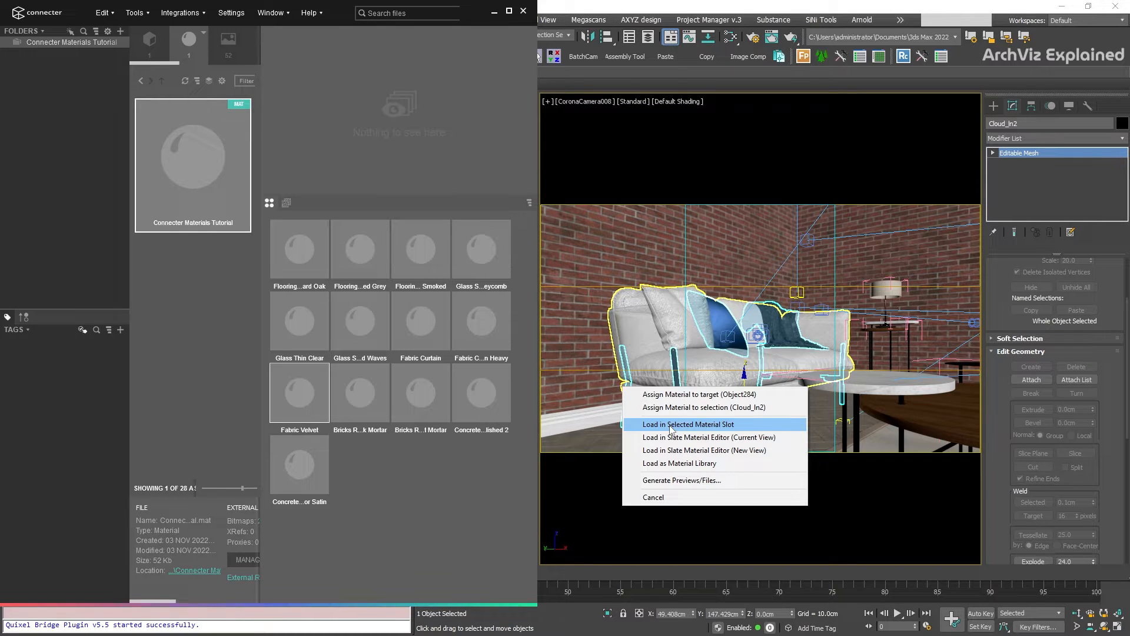
# - Load all the dropped materials into a new Slate Material Editor view
pyautogui.click(687, 424)
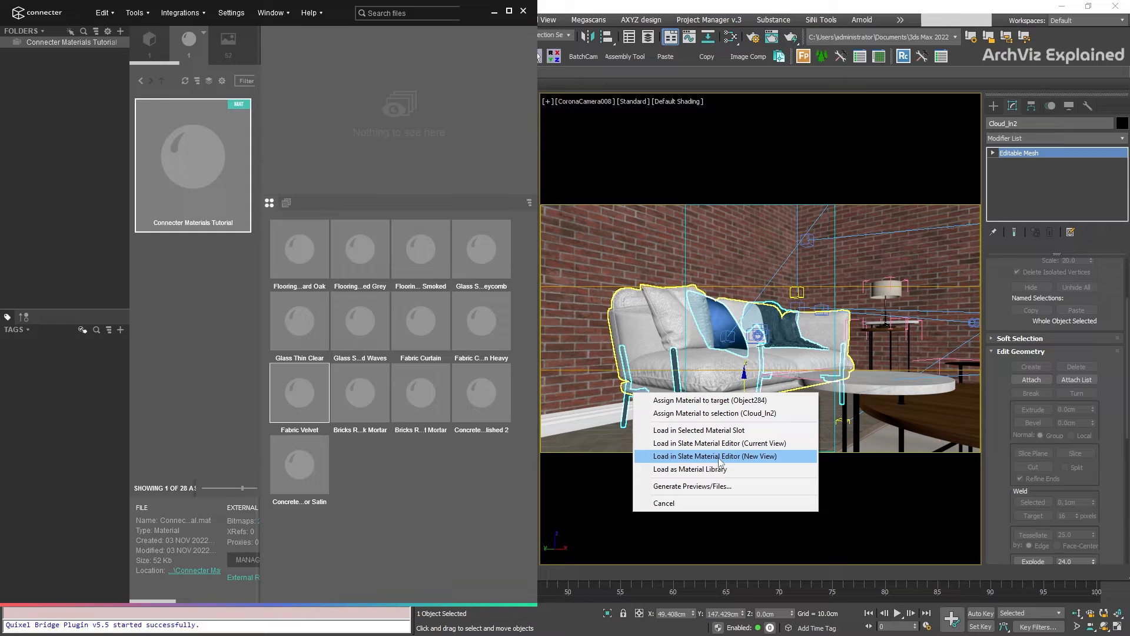
pyautogui.click(715, 456)
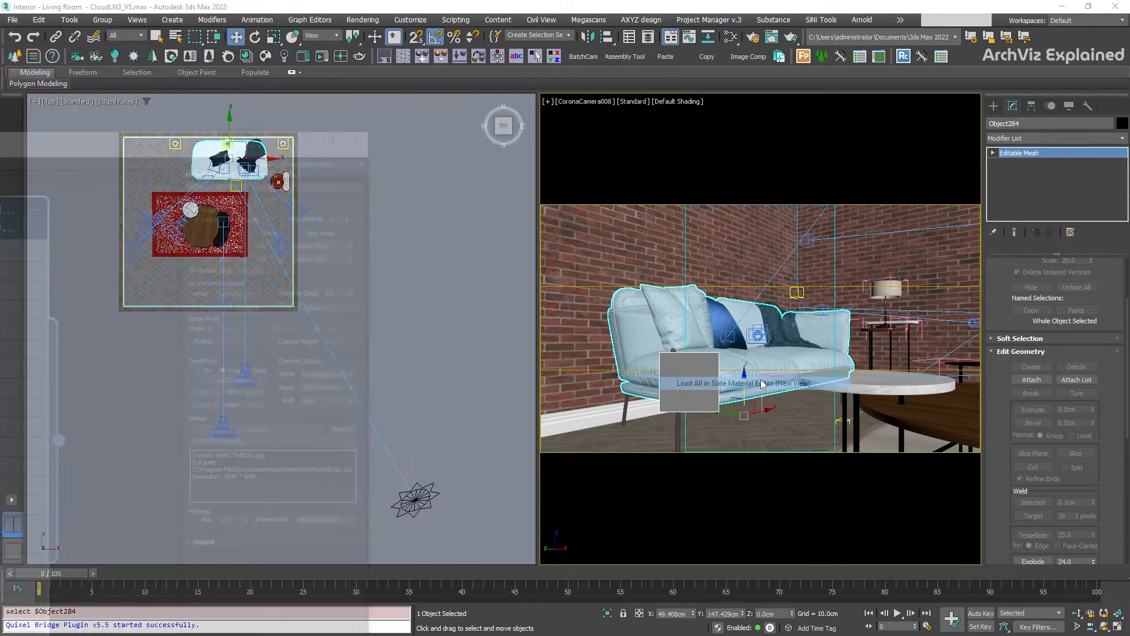
pyautogui.click(742, 382)
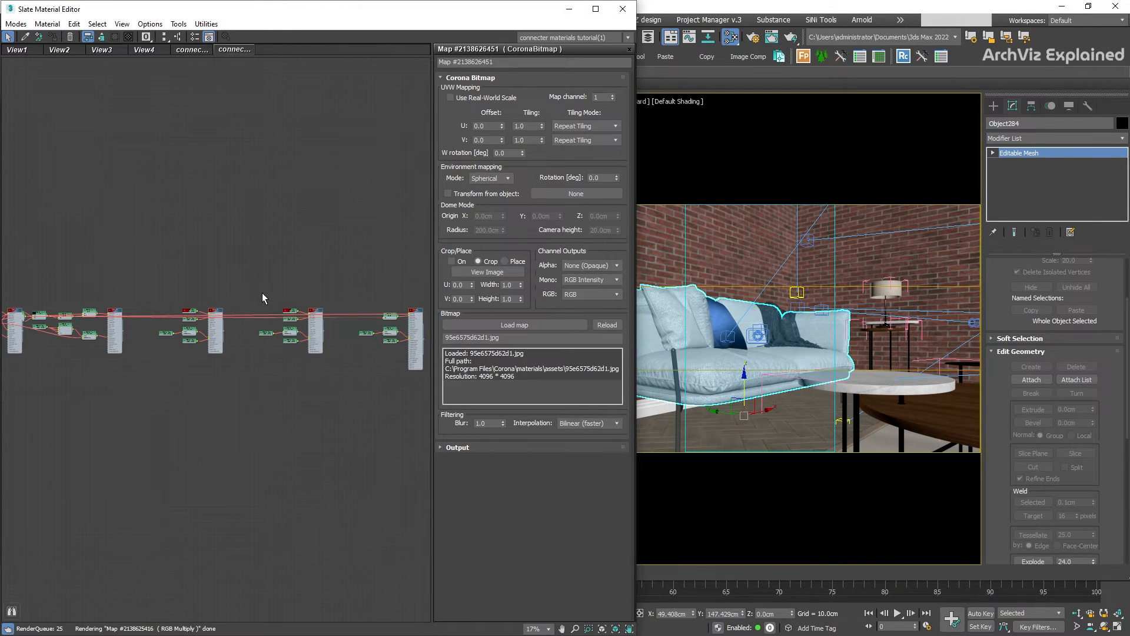